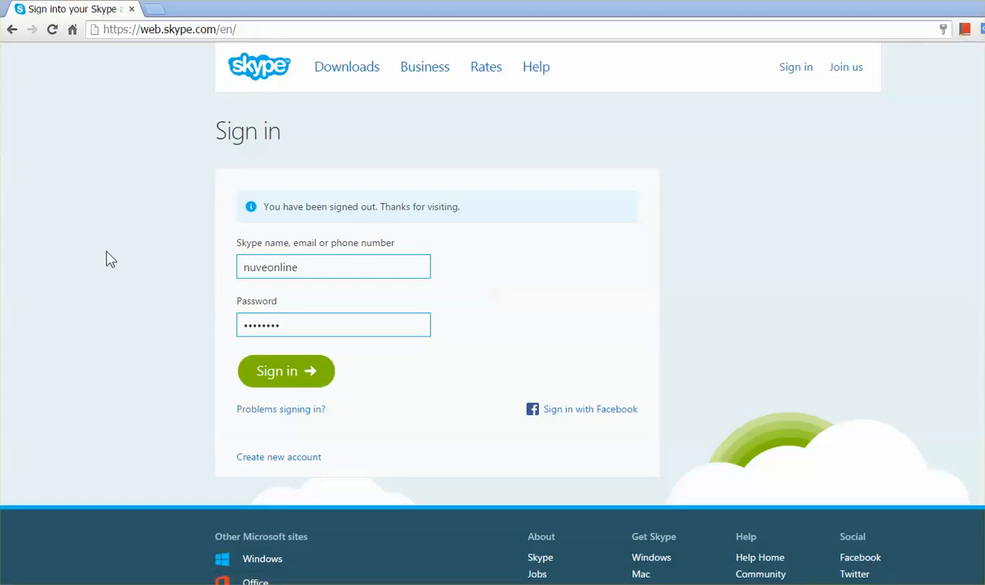
mouse_move(117, 246)
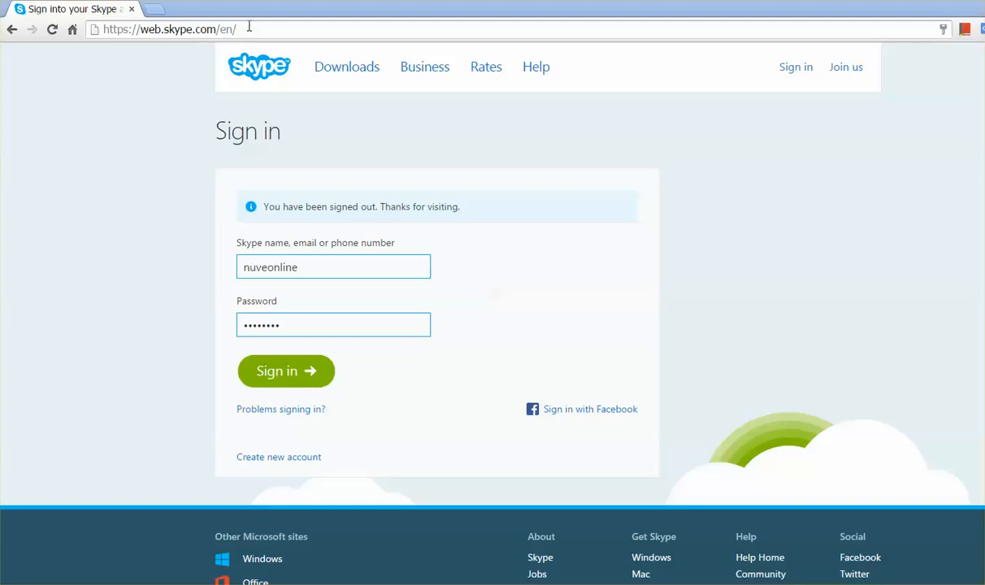
Submit the entered account details and load the Skype conversation list.
click(187, 29)
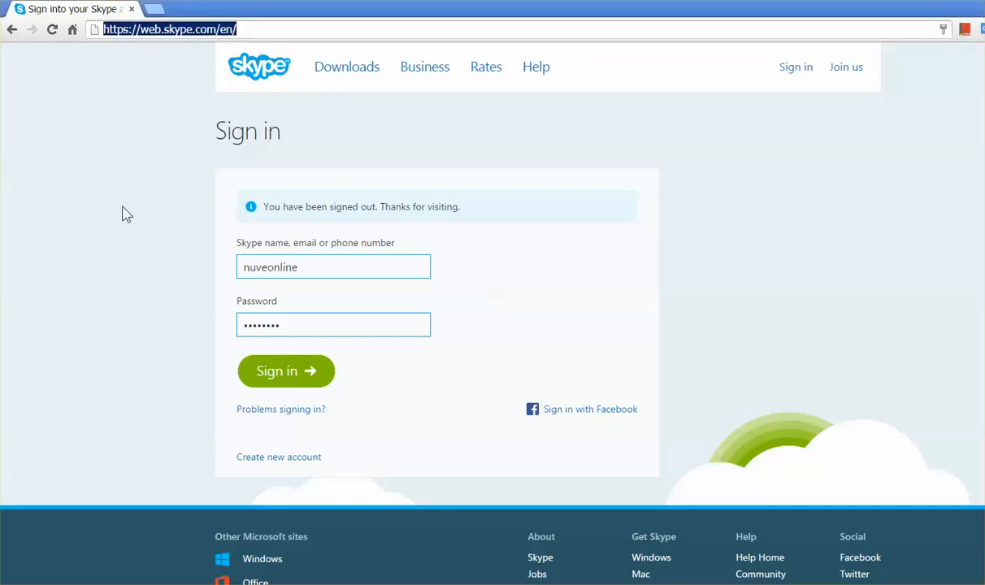
mouse_move(231, 276)
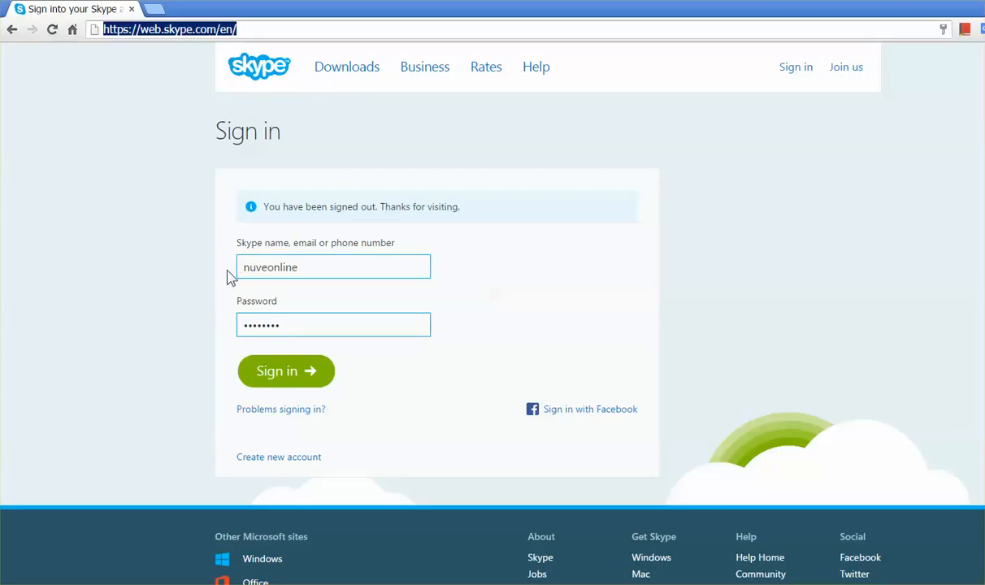
mouse_move(203, 386)
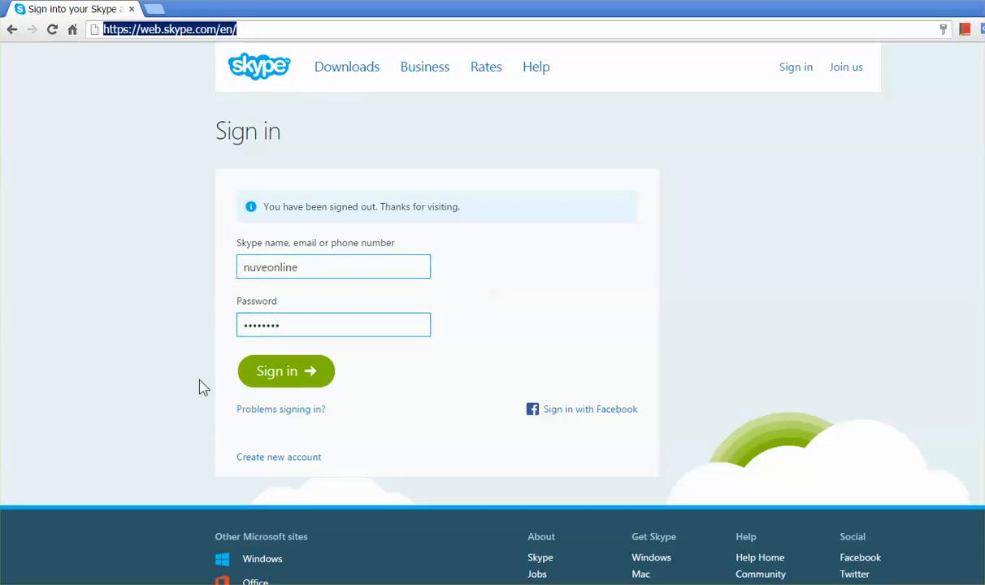
click(285, 371)
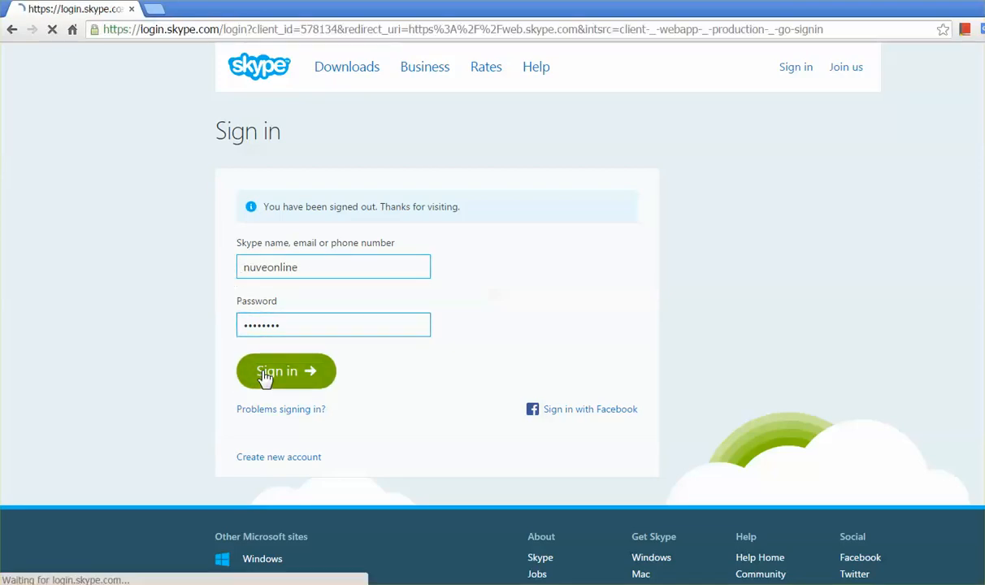
click(286, 371)
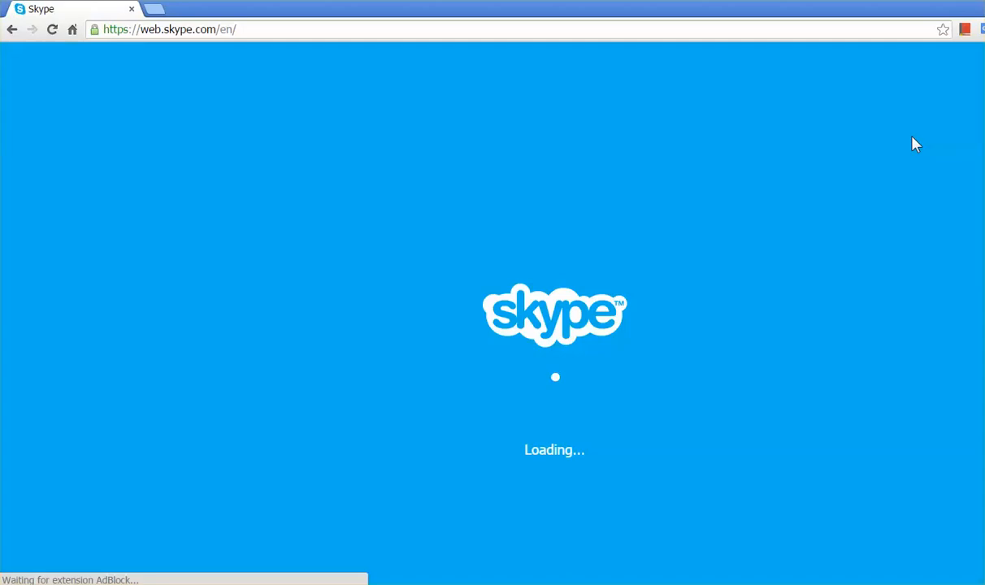
click(171, 29)
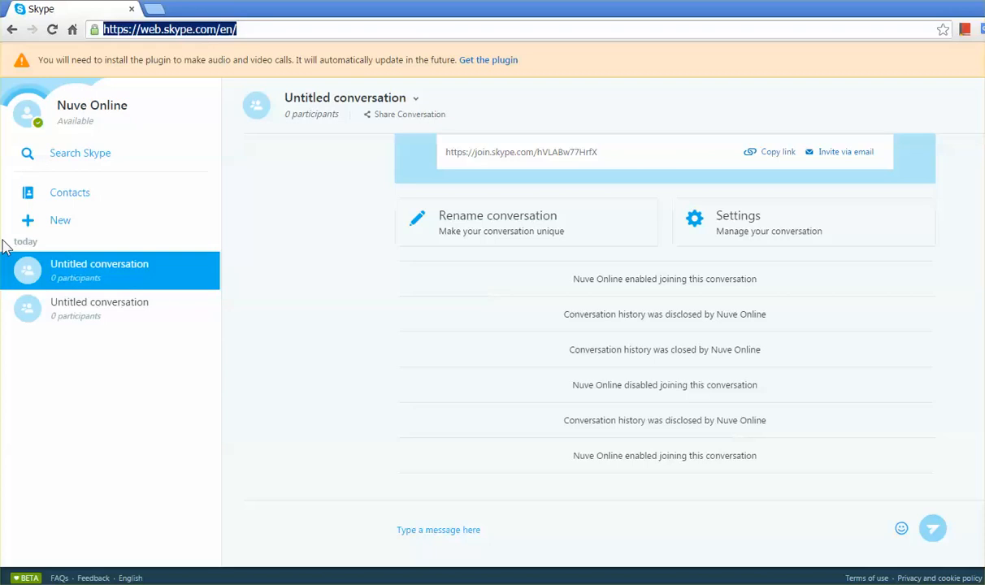
mouse_move(335, 362)
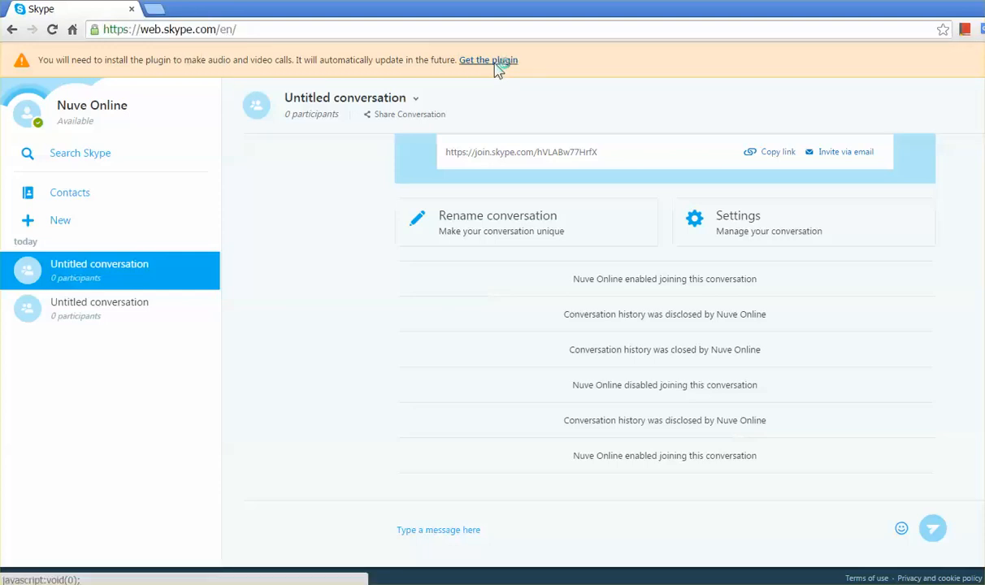
Add the Skype Calling extension to Chrome and download the Skype for Web plugin.
click(486, 59)
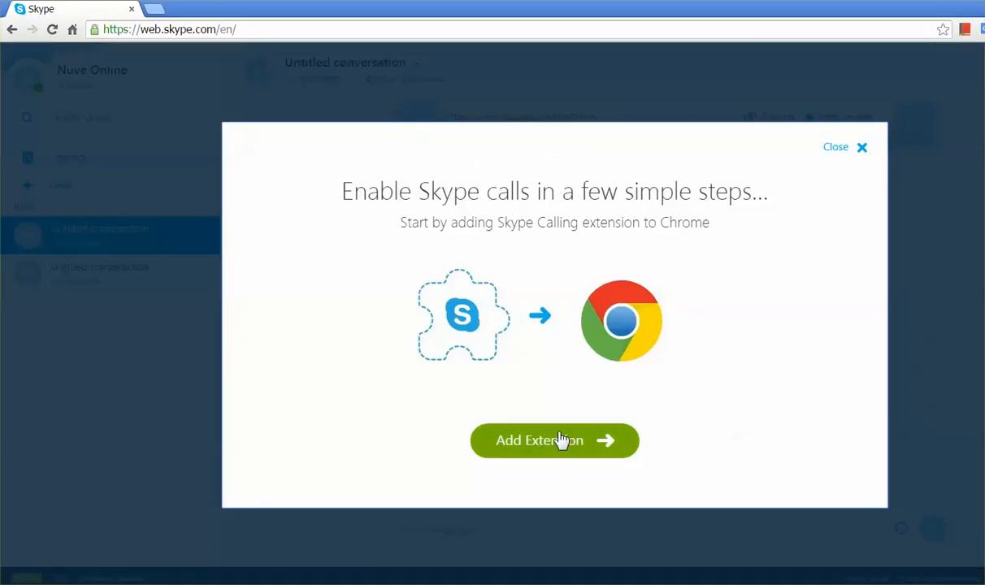
click(555, 440)
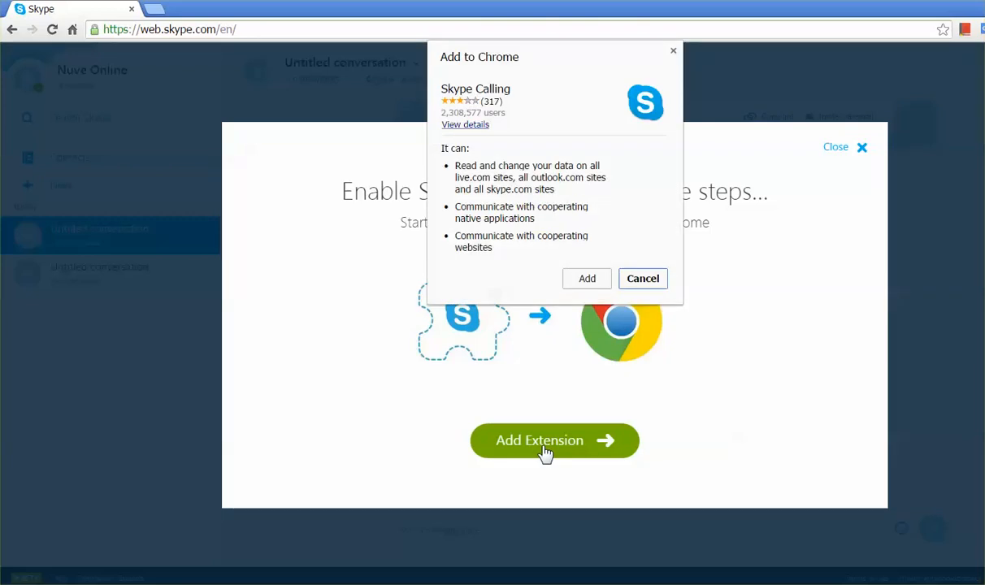
click(641, 277)
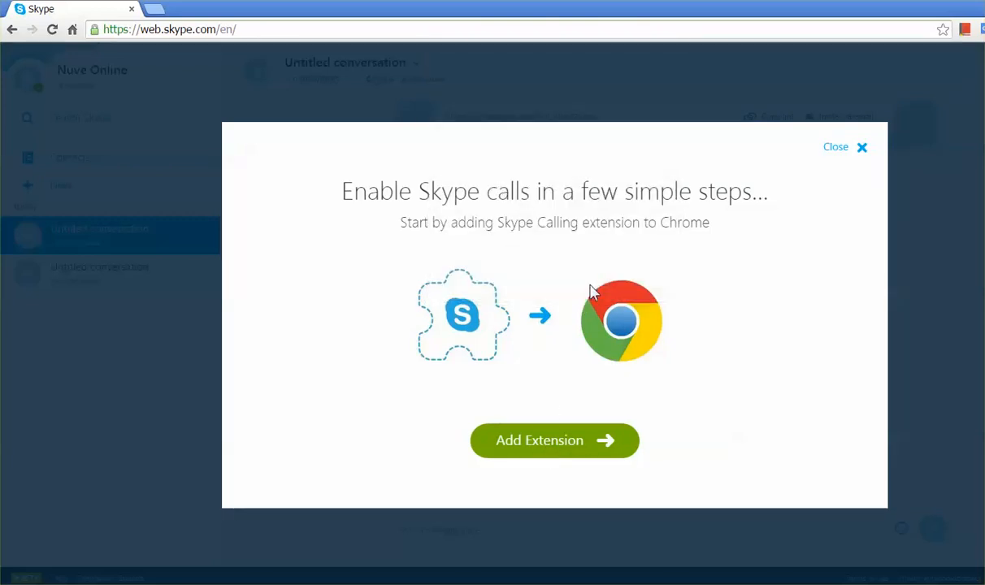
click(554, 440)
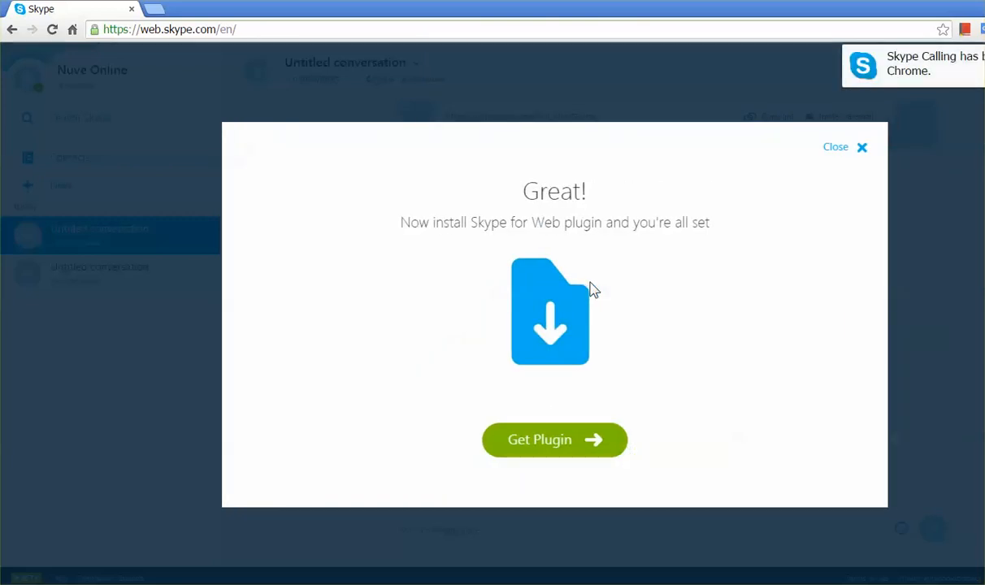
click(554, 439)
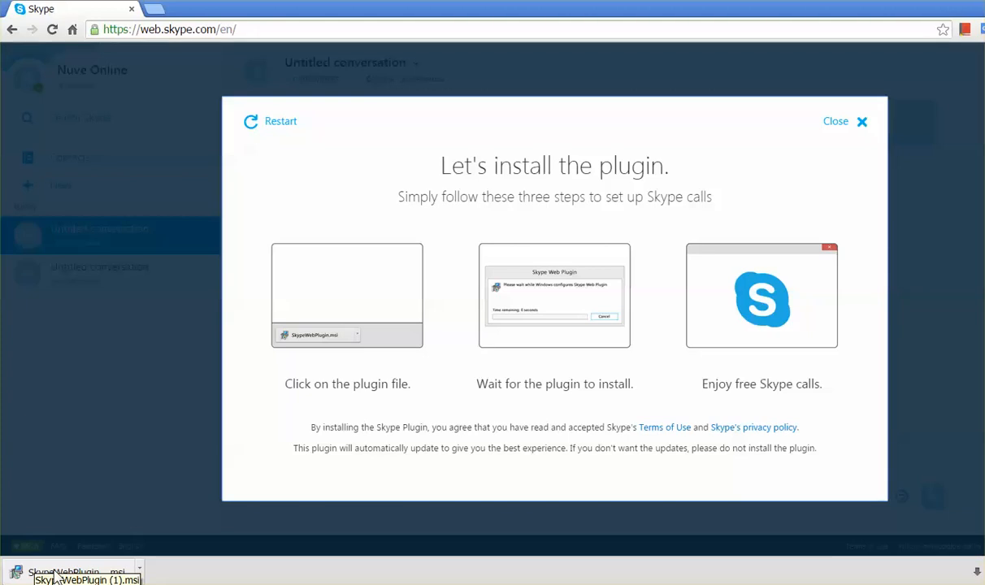
Run SkypeWebPlugin.msi past the security warning and close the plugin setup guide.
click(61, 568)
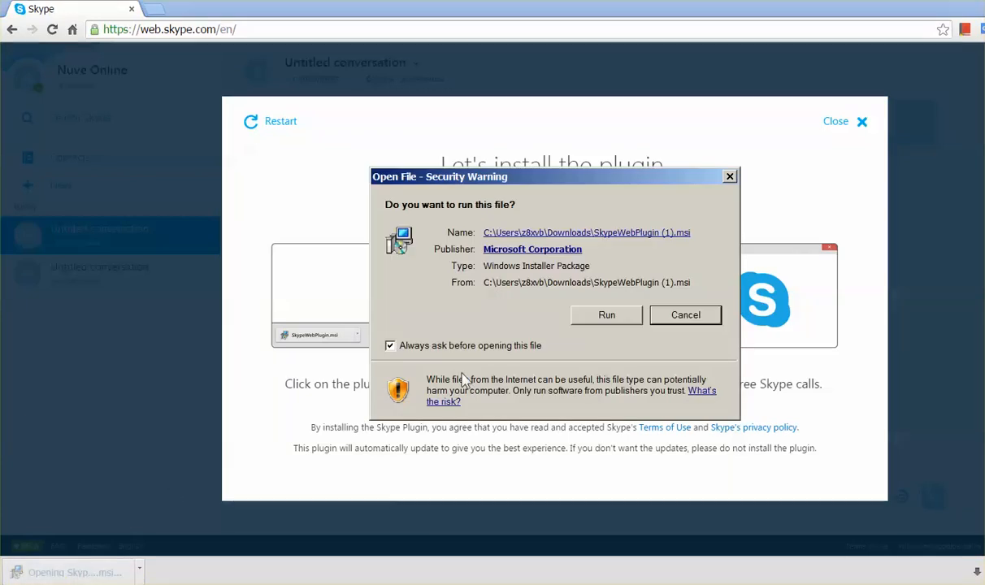
click(606, 315)
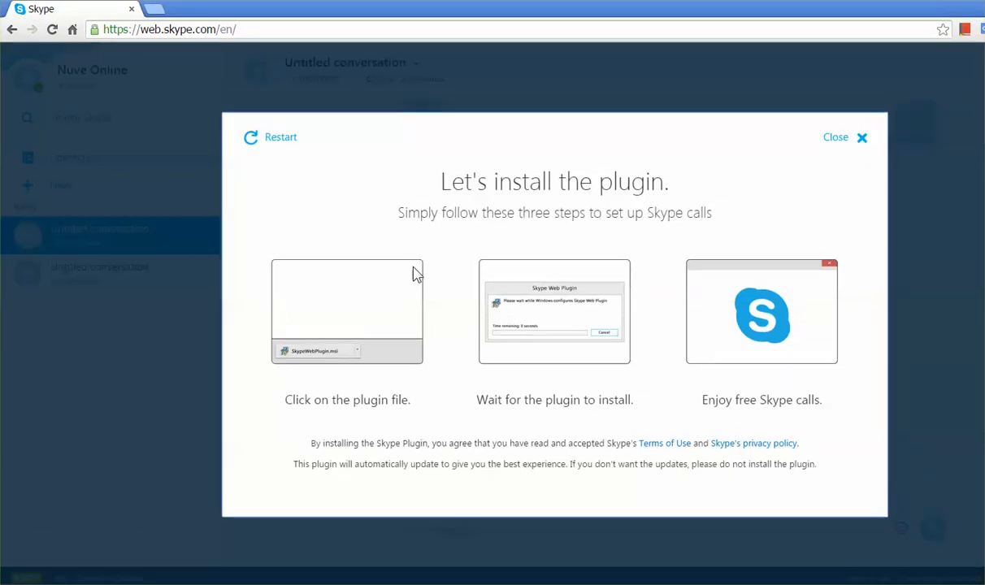
click(836, 136)
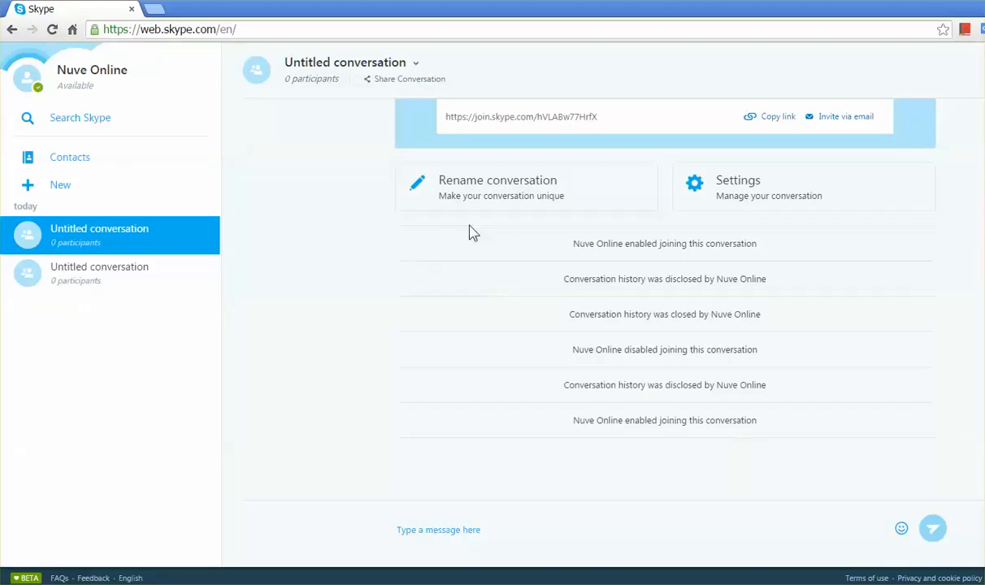
mouse_move(106, 184)
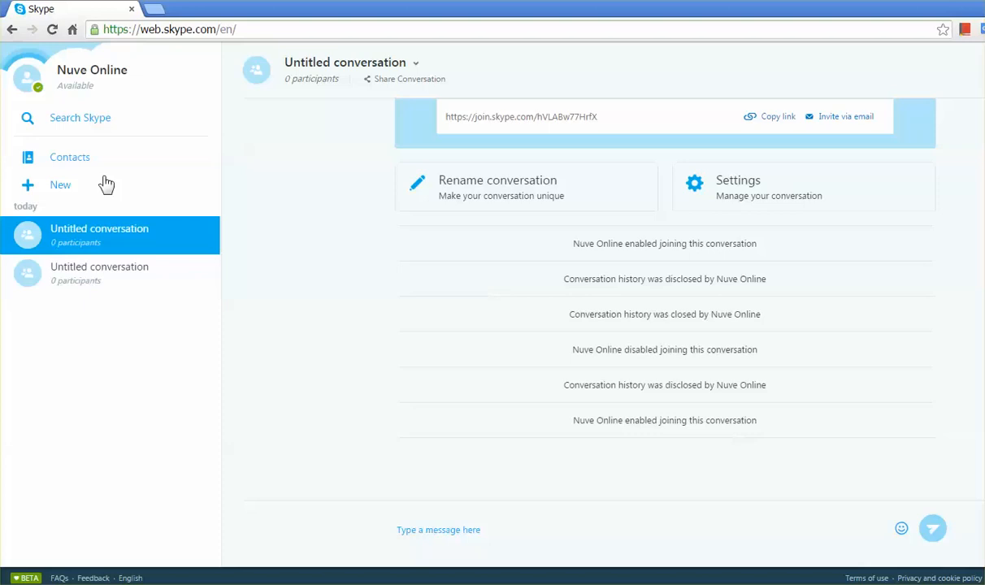
Switch to the Contacts page from the left sidebar.
click(70, 157)
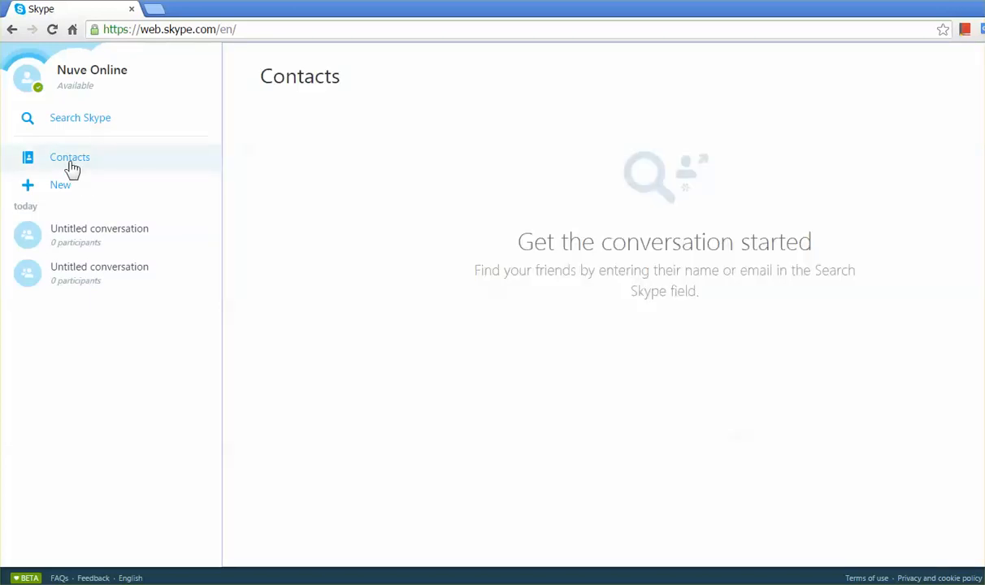
mouse_move(75, 180)
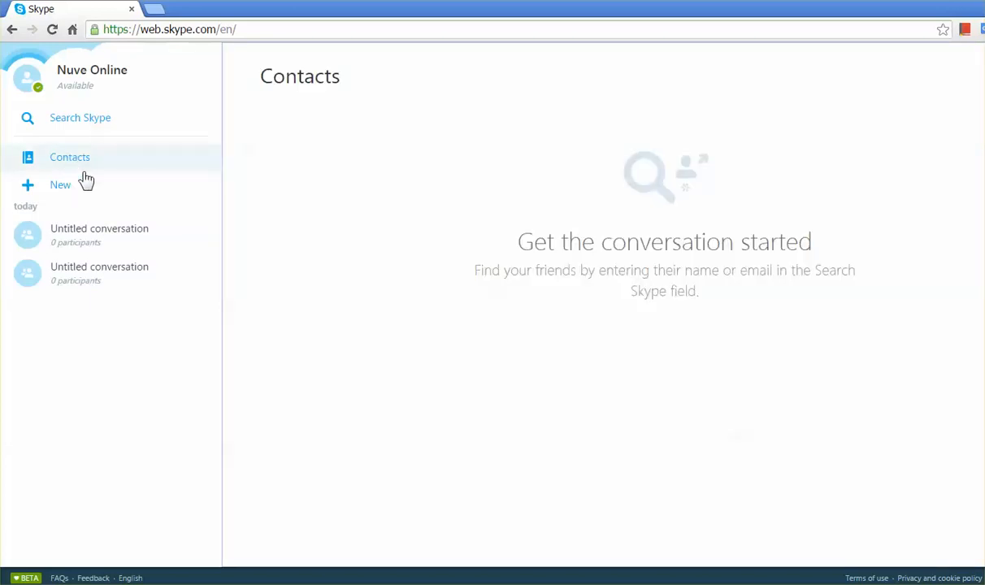
mouse_move(380, 266)
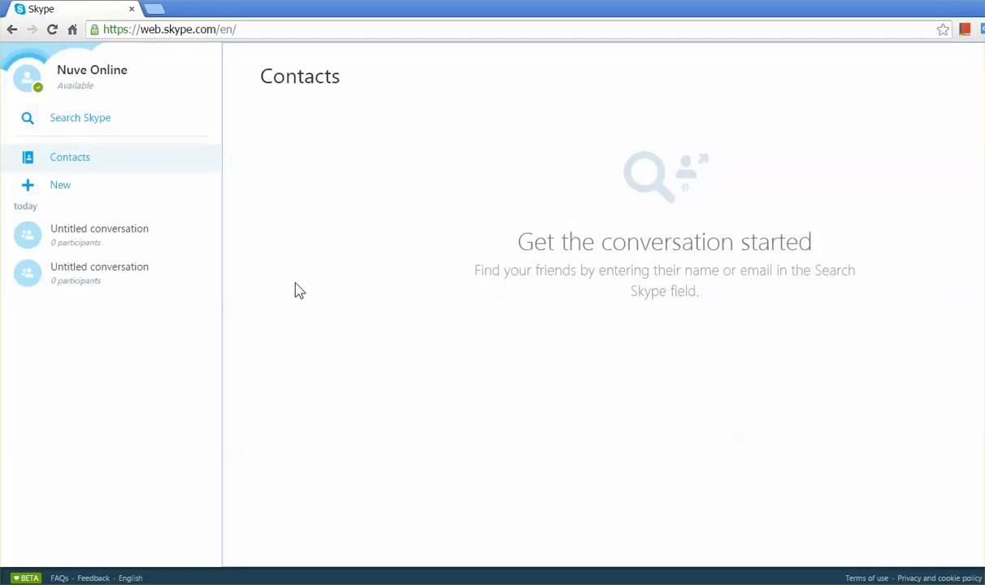
mouse_move(101, 153)
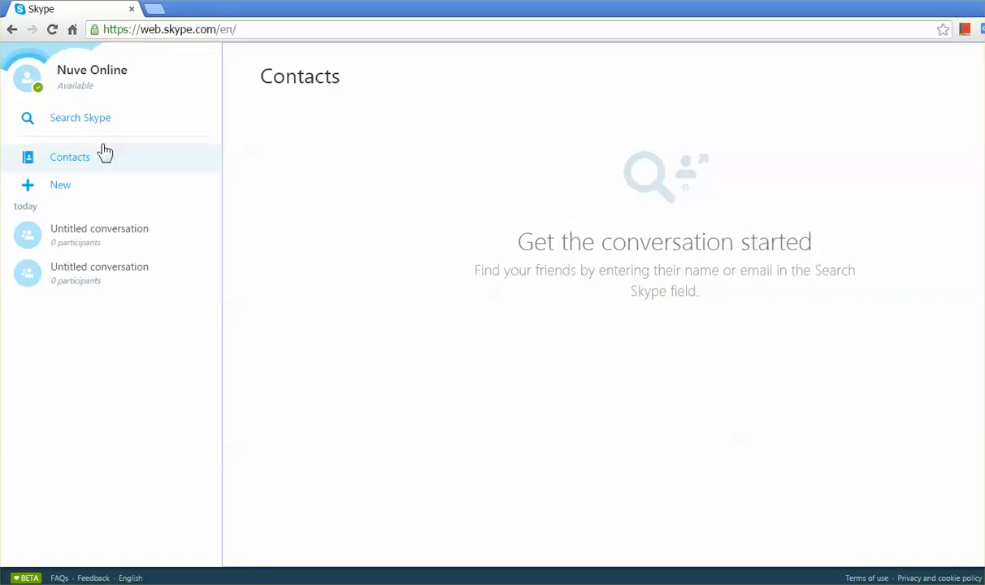
mouse_move(59, 186)
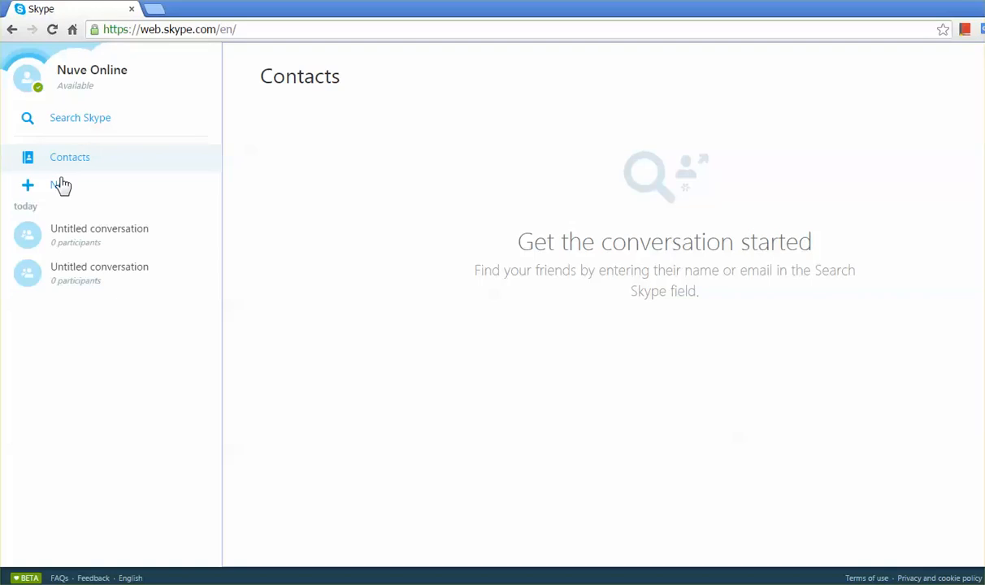
click(105, 117)
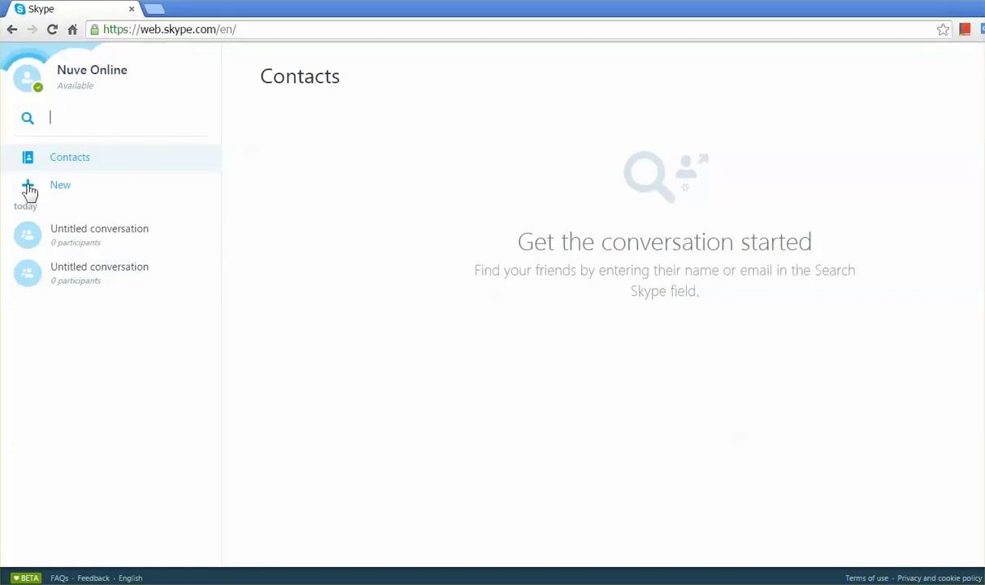
mouse_move(450, 374)
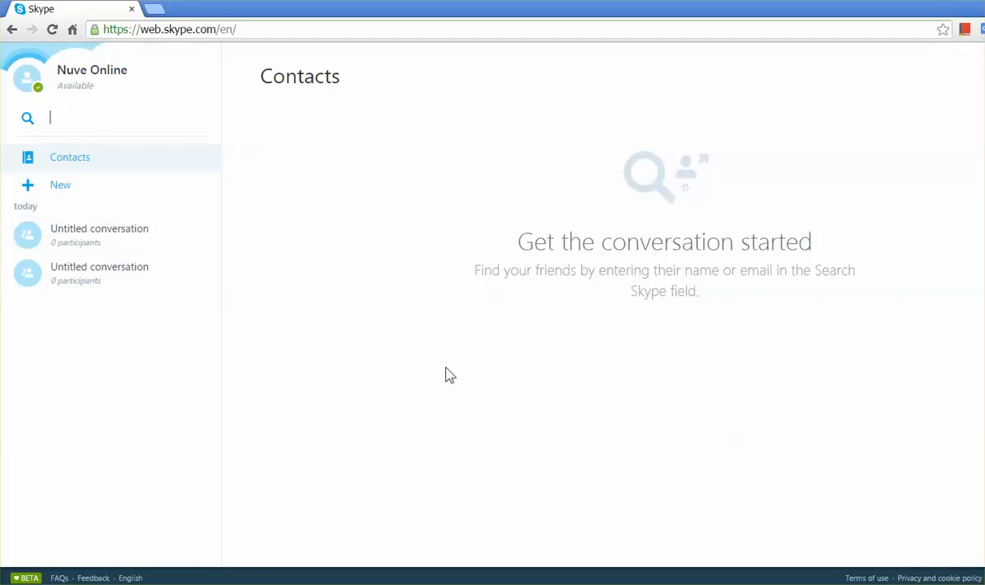
mouse_move(316, 350)
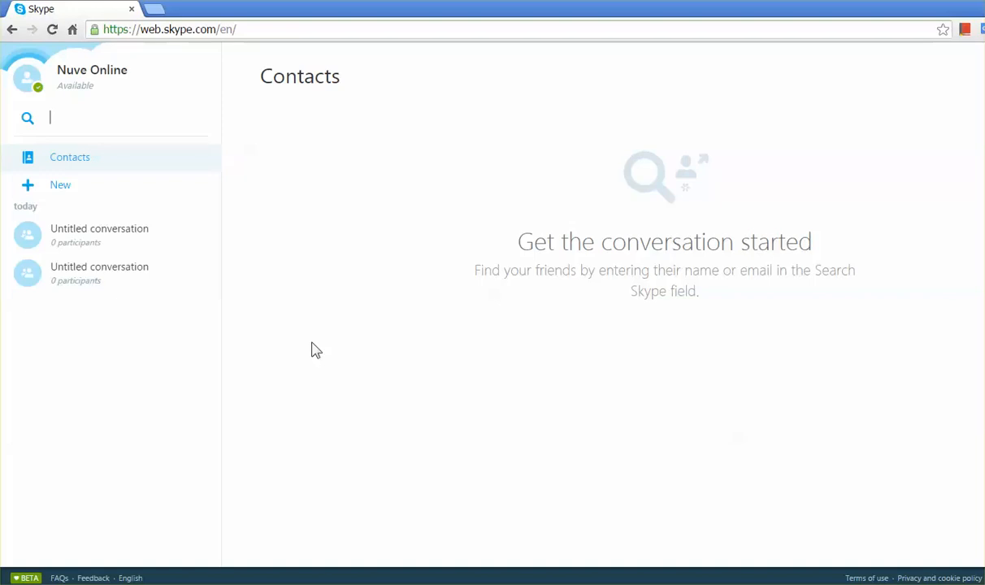
click(171, 28)
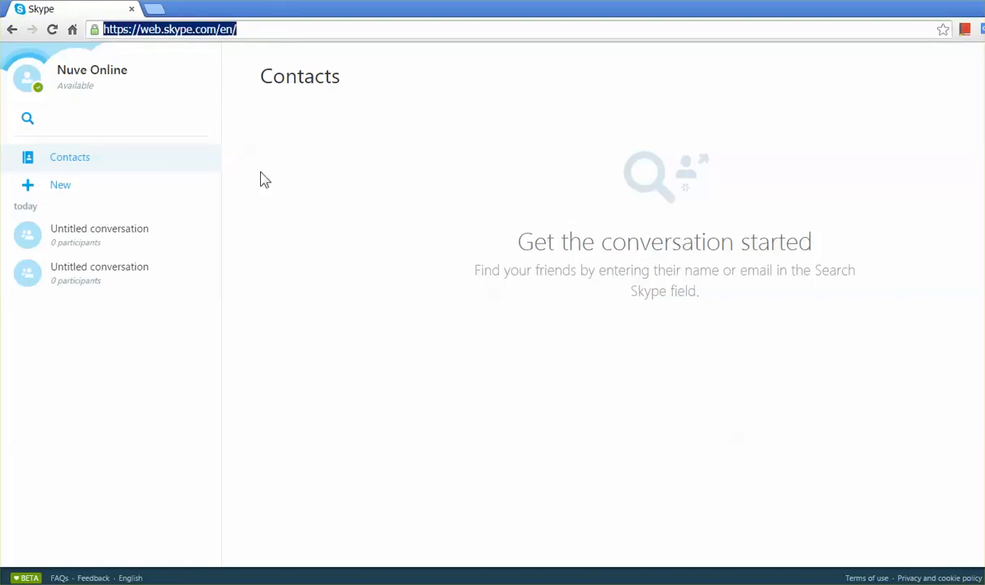
mouse_move(261, 65)
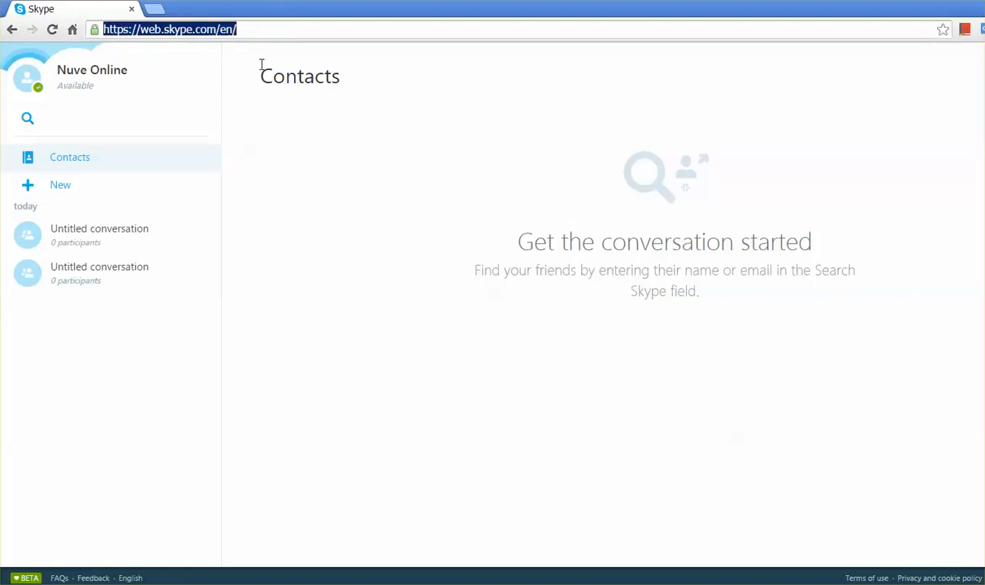
click(256, 29)
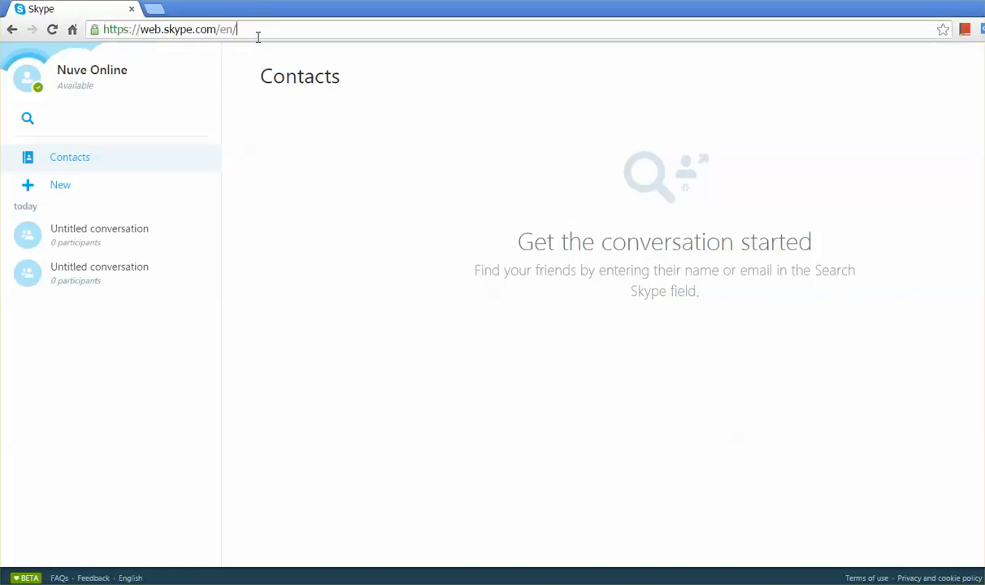